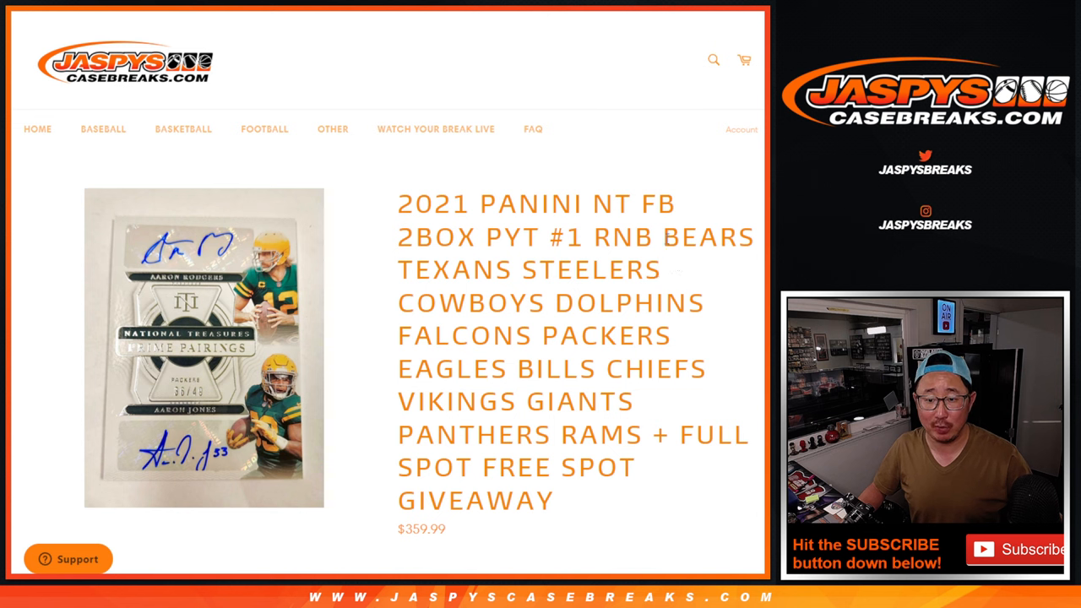
# Switch from the Jaspys Casebreaks break page to the break's Google Sheets tab
pyautogui.moveTo(662, 237); pyautogui.dragTo(628, 436)
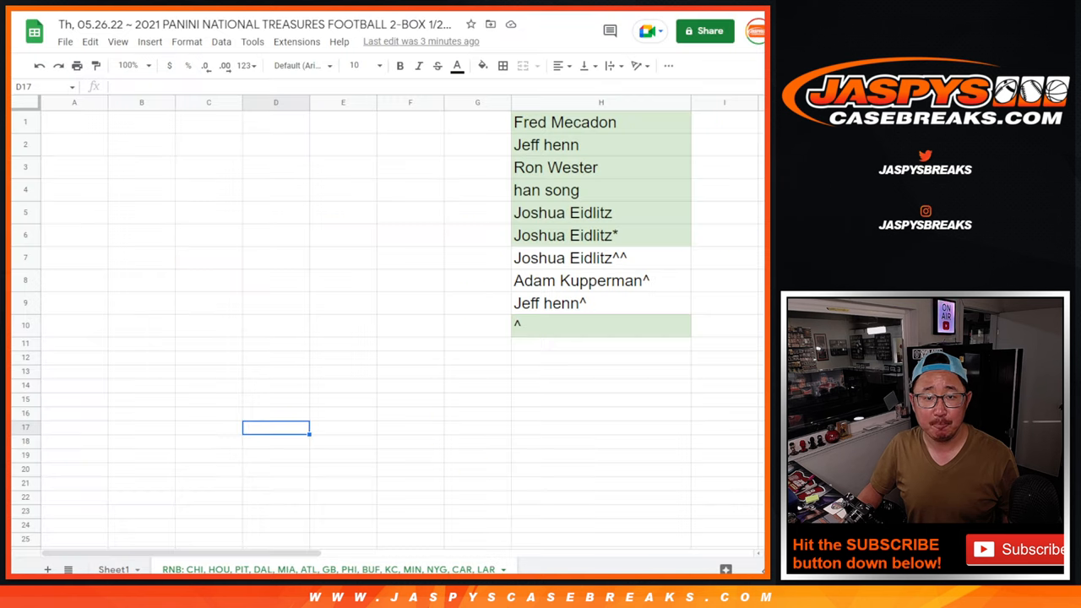
# Switch from the participant spreadsheet to the RANDOM.ORG dice roller tab
pyautogui.click(602, 324)
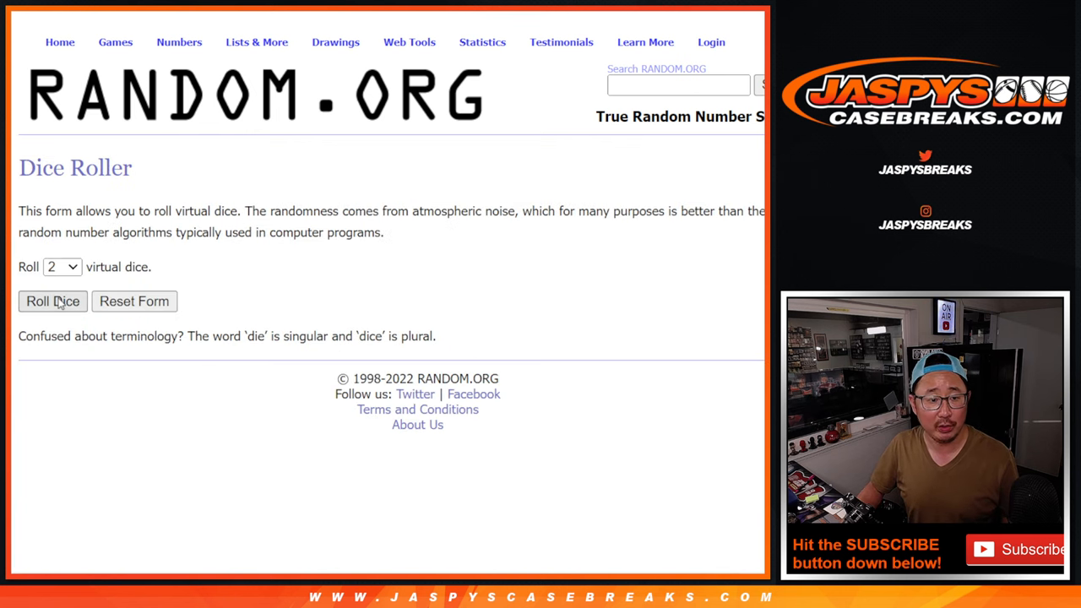
# Shuffle the first six participant names in RANDOM.ORG's List Randomizer
pyautogui.click(52, 301)
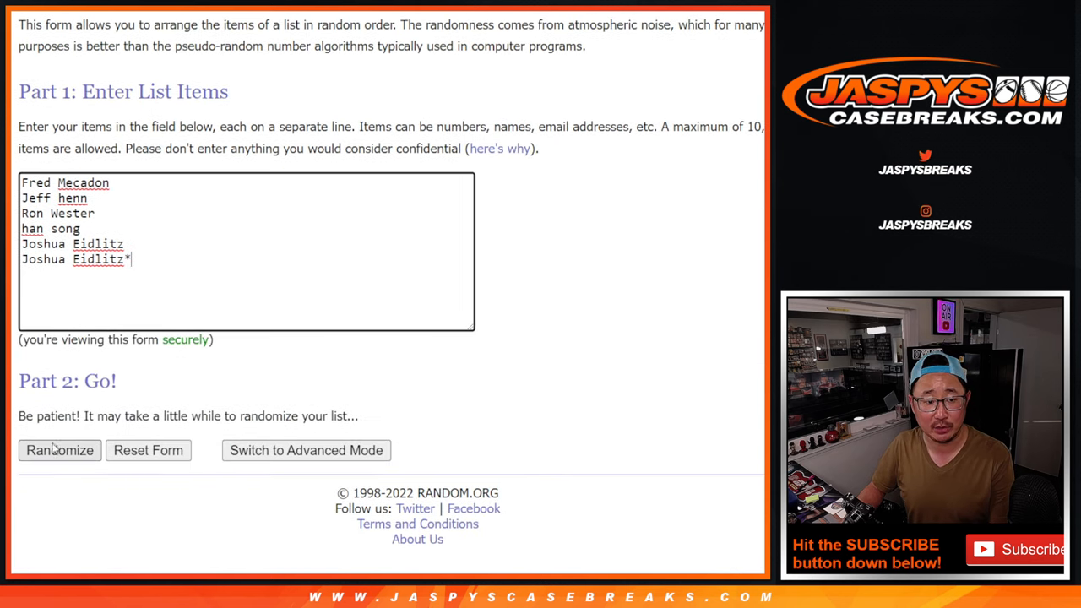
pyautogui.click(59, 449)
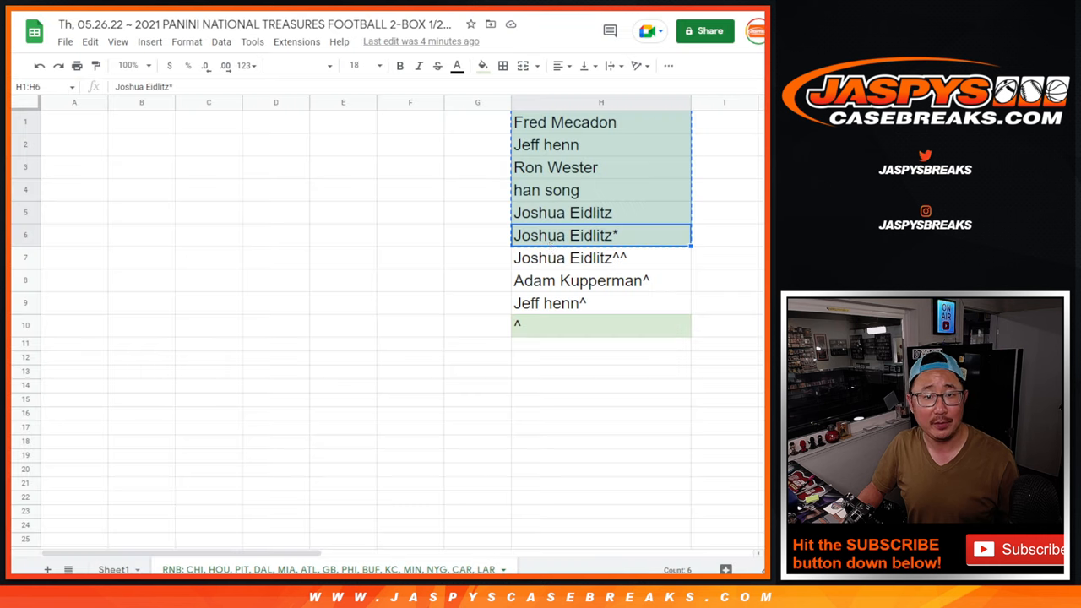
pyautogui.click(601, 324)
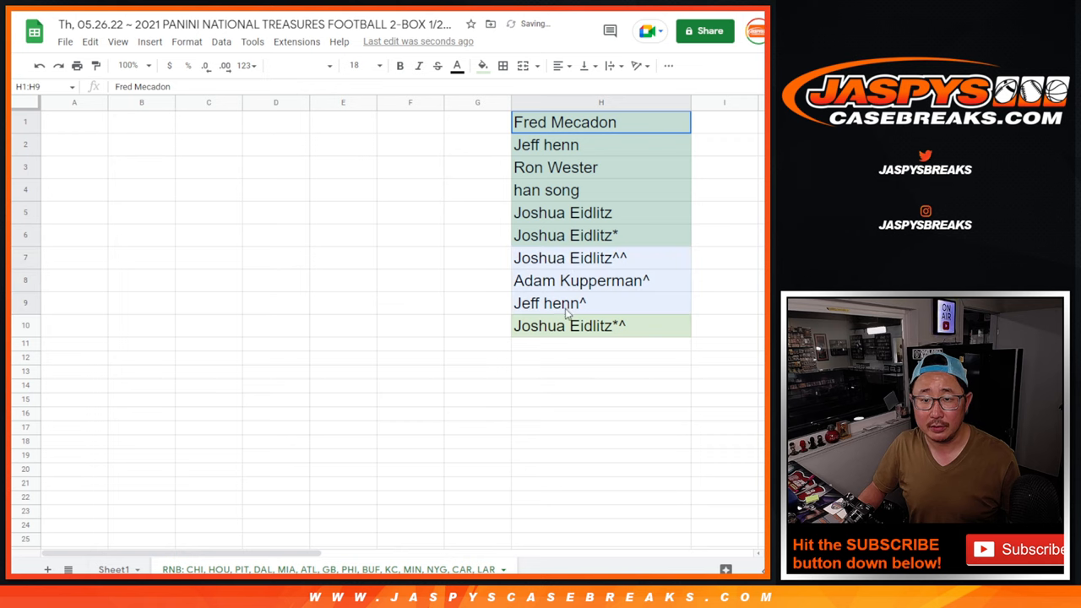
pyautogui.click(601, 324)
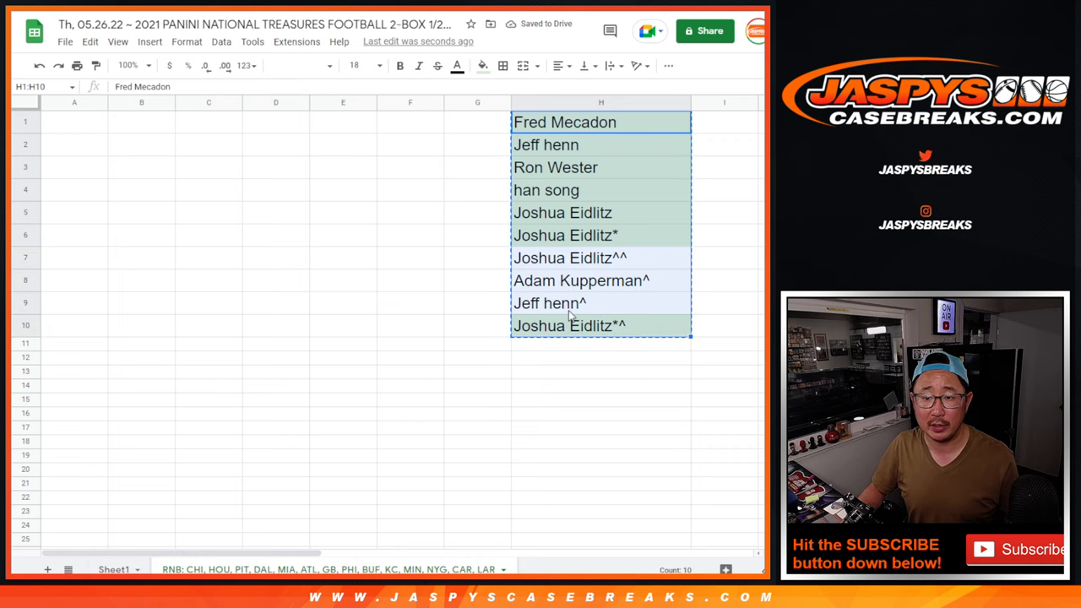
pyautogui.moveTo(382, 71)
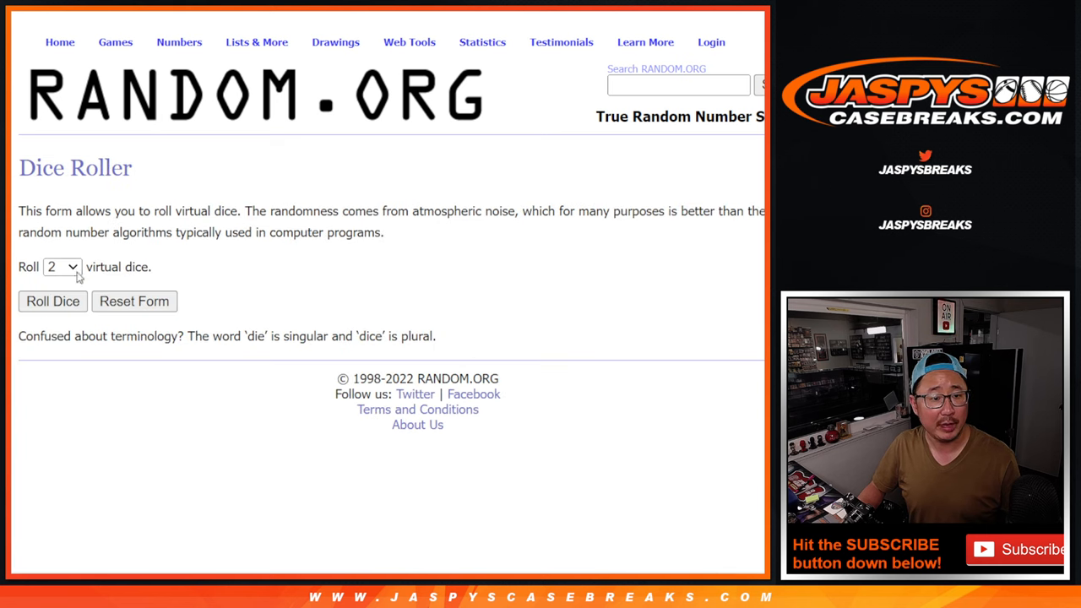
# Shuffle the ten names in the List Randomizer and select the randomized results to copy
pyautogui.click(53, 300)
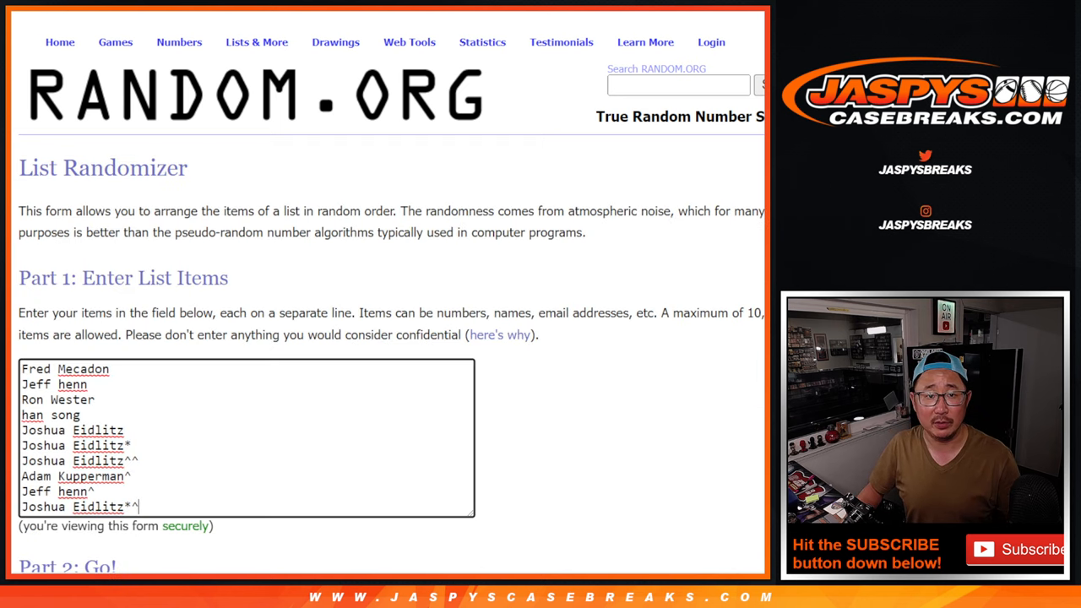
pyautogui.scroll(-3)
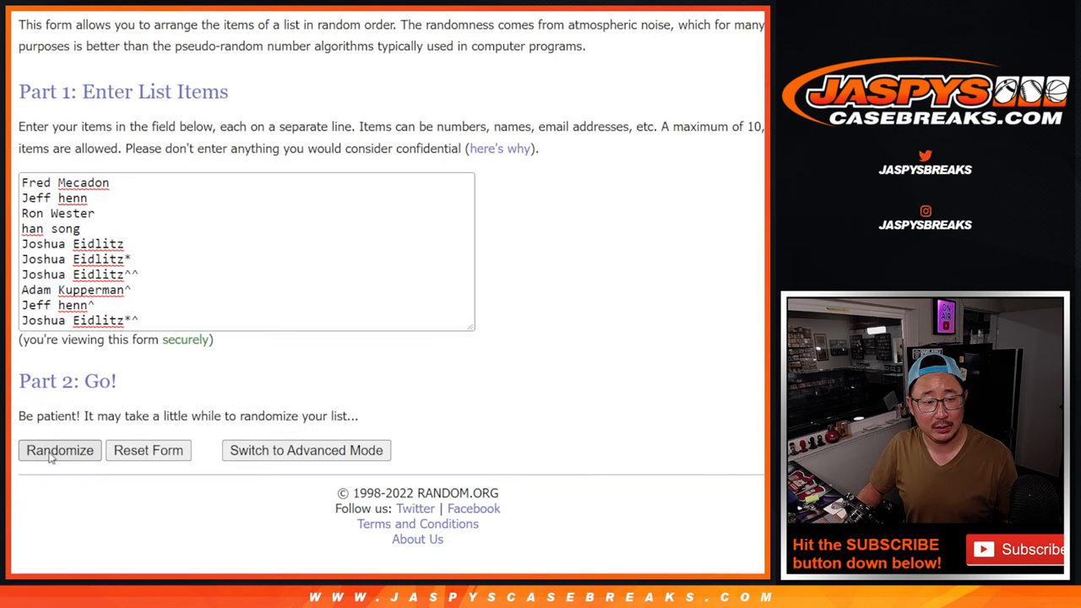
pyautogui.click(60, 449)
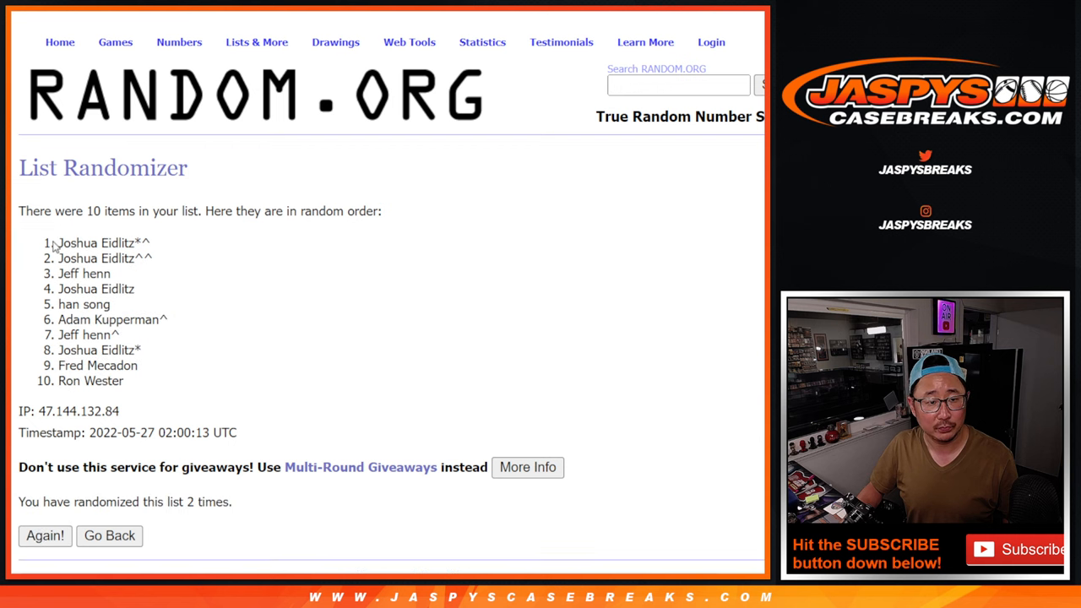
pyautogui.moveTo(57, 243); pyautogui.dragTo(121, 382)
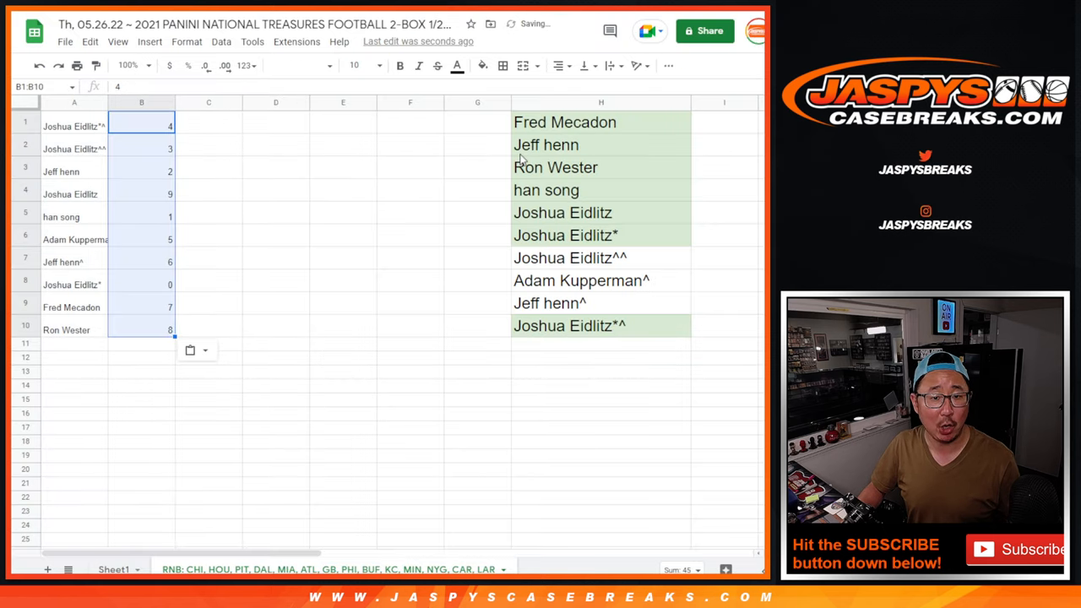
# Clear the original names from column H, leaving names in A beside numbers in B
pyautogui.rightClick(601, 103)
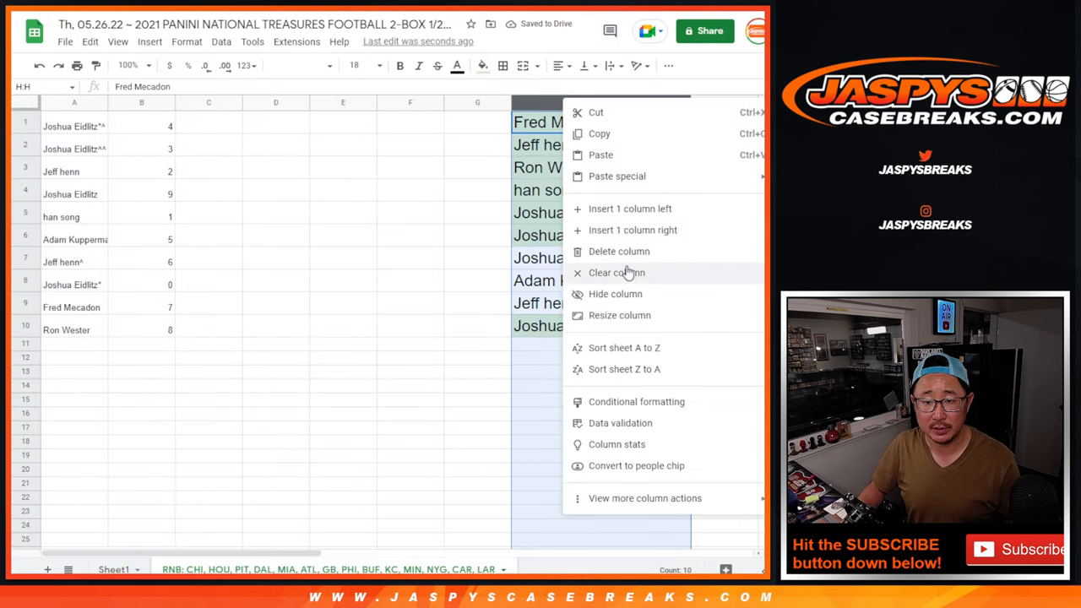
pyautogui.click(615, 272)
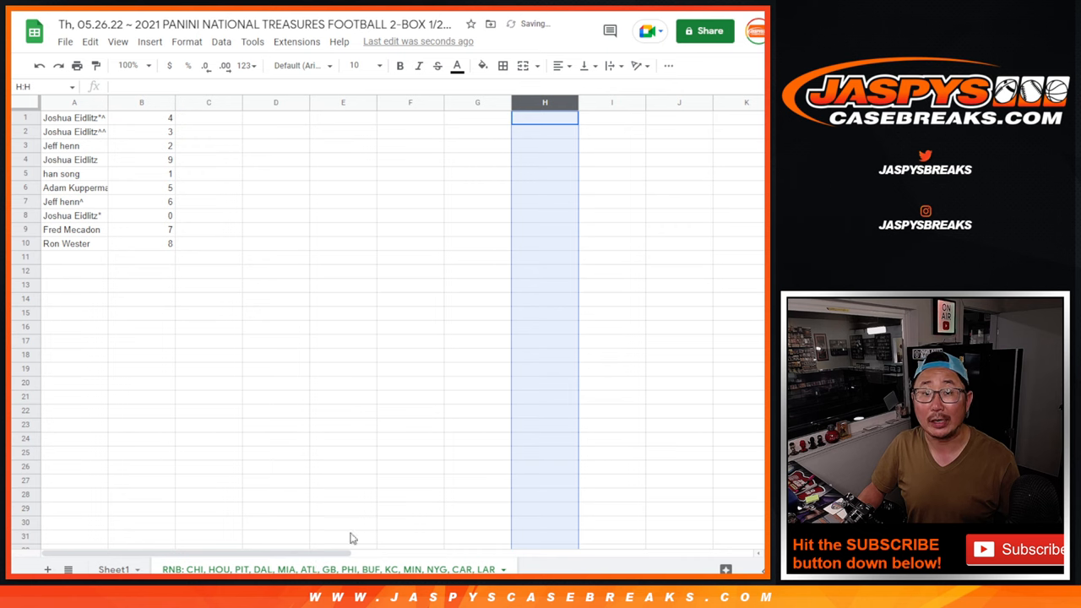
pyautogui.click(300, 66)
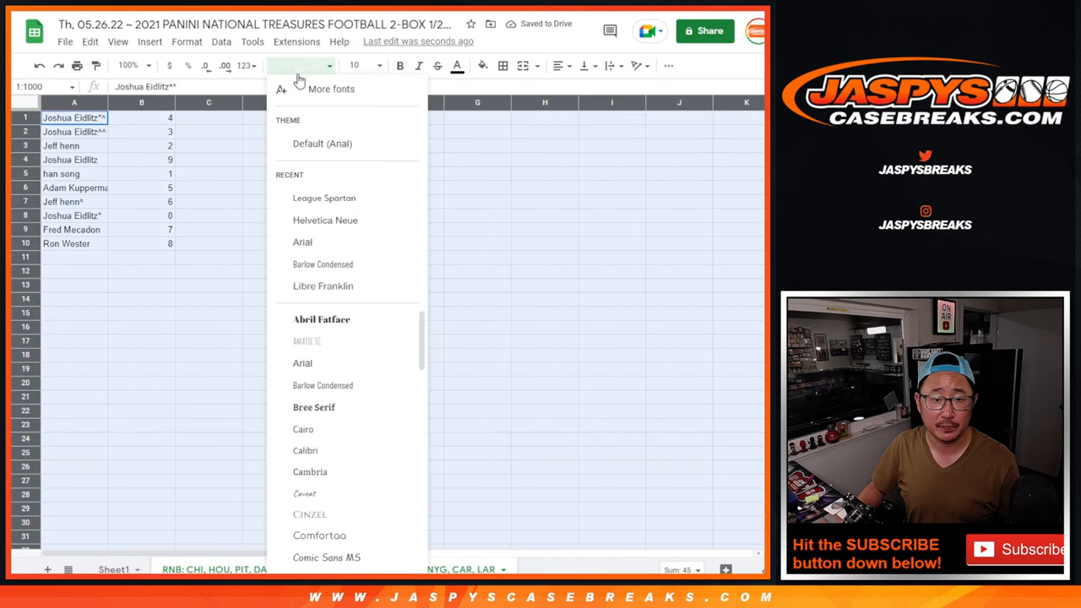
# Set the whole sheet to League Spartan size 18 and sort so column B runs 0 to 9
pyautogui.click(324, 197)
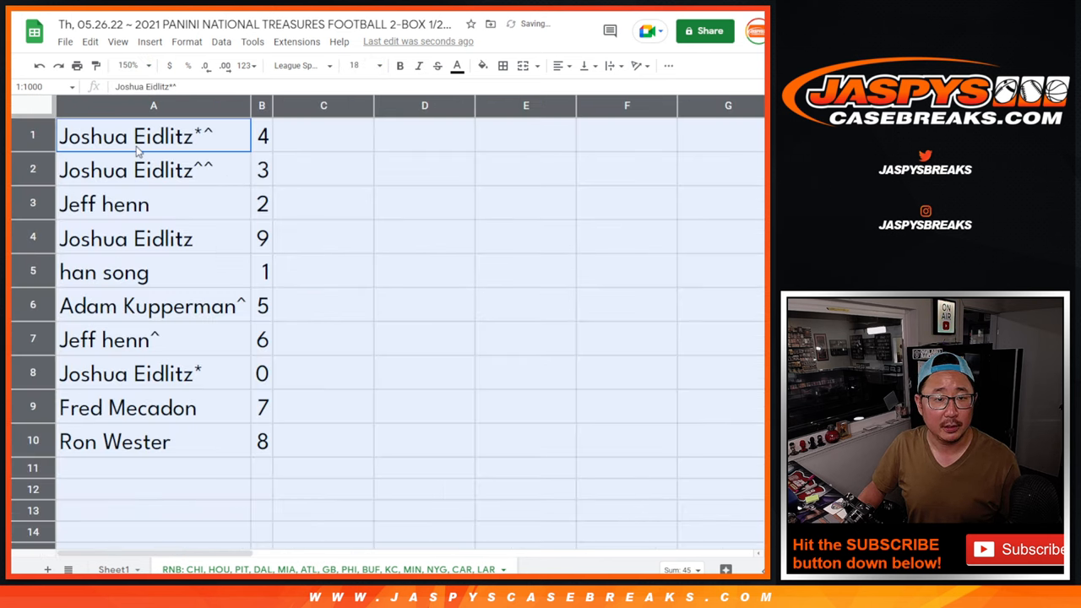
pyautogui.click(152, 203)
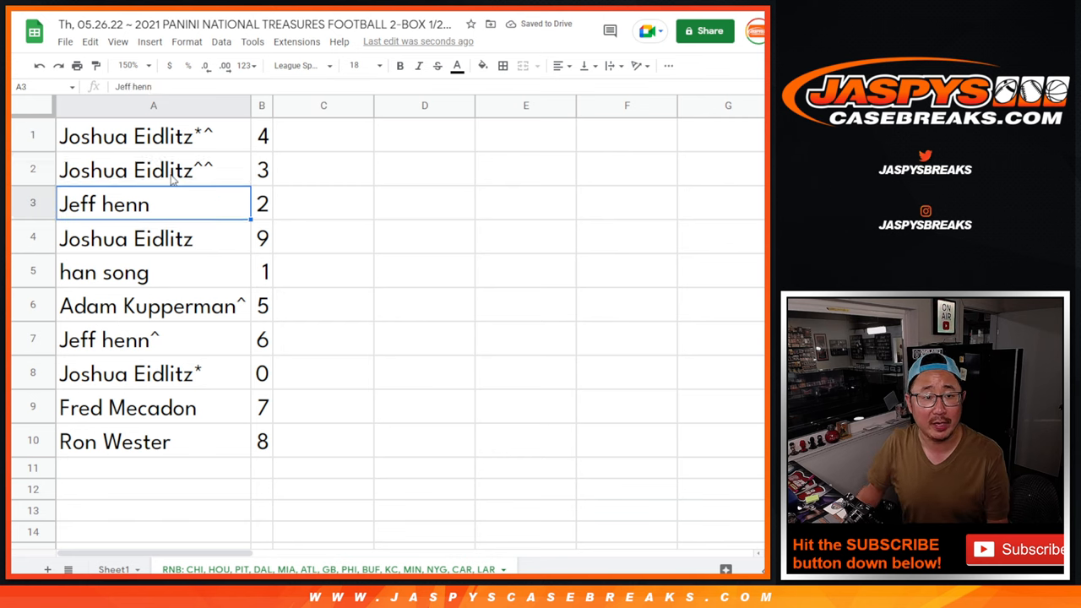
pyautogui.click(152, 270)
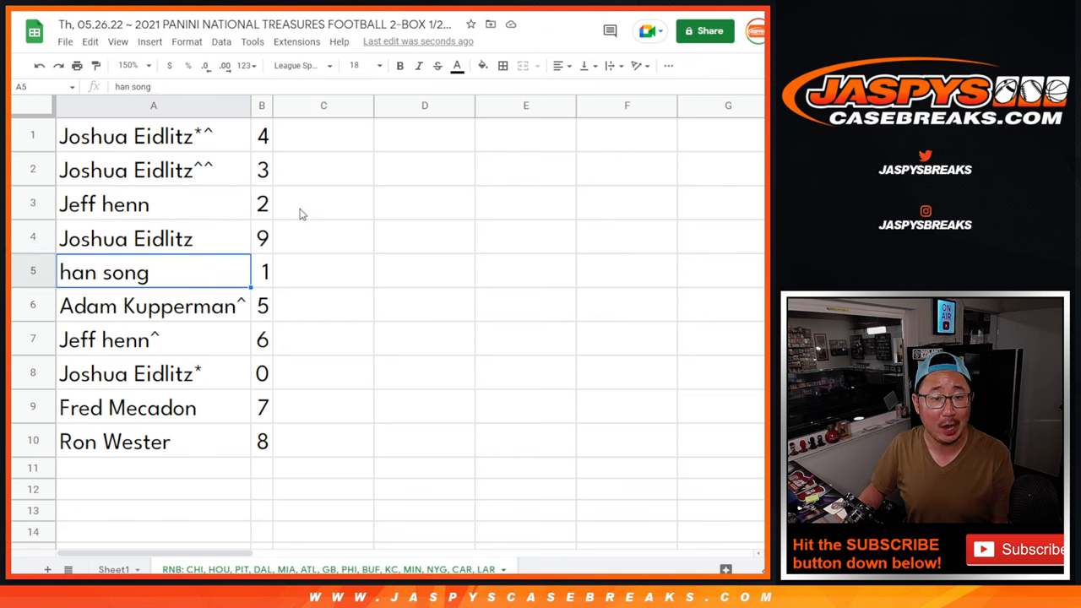
pyautogui.click(127, 373)
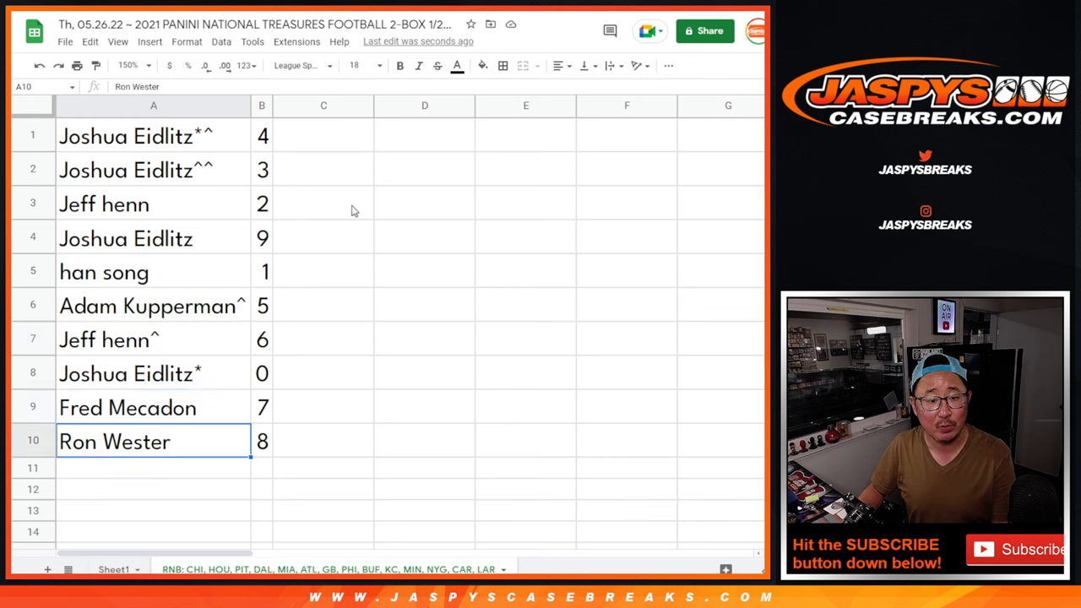
pyautogui.moveTo(307, 153)
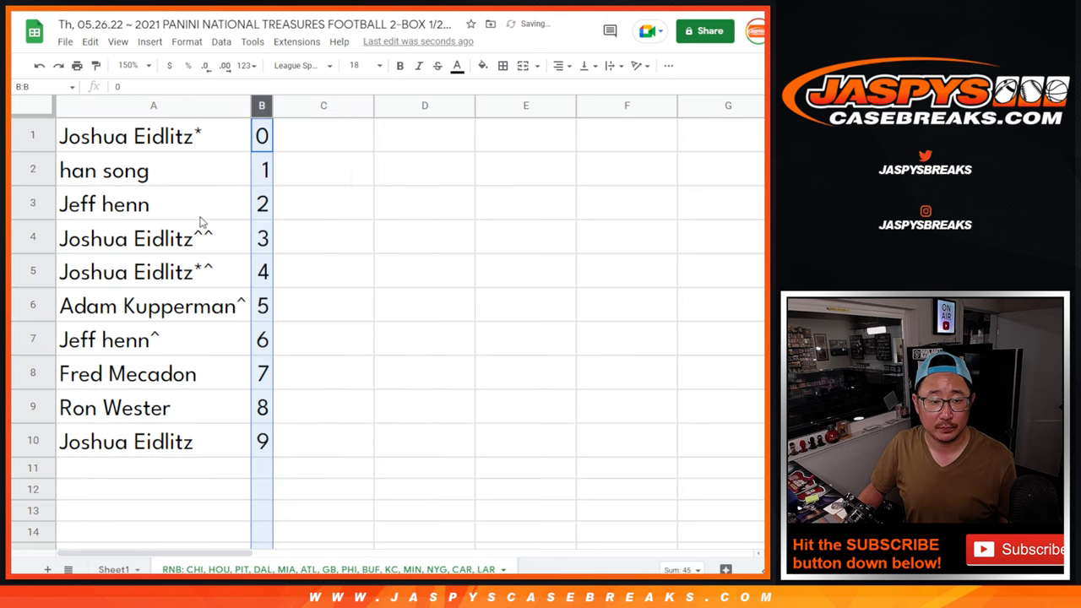
pyautogui.click(503, 64)
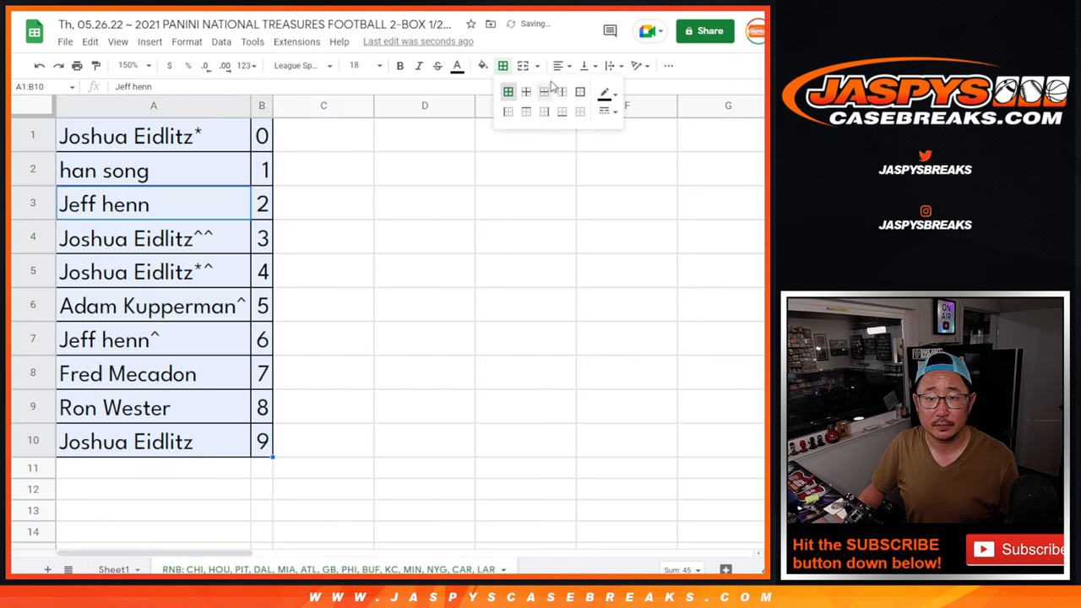